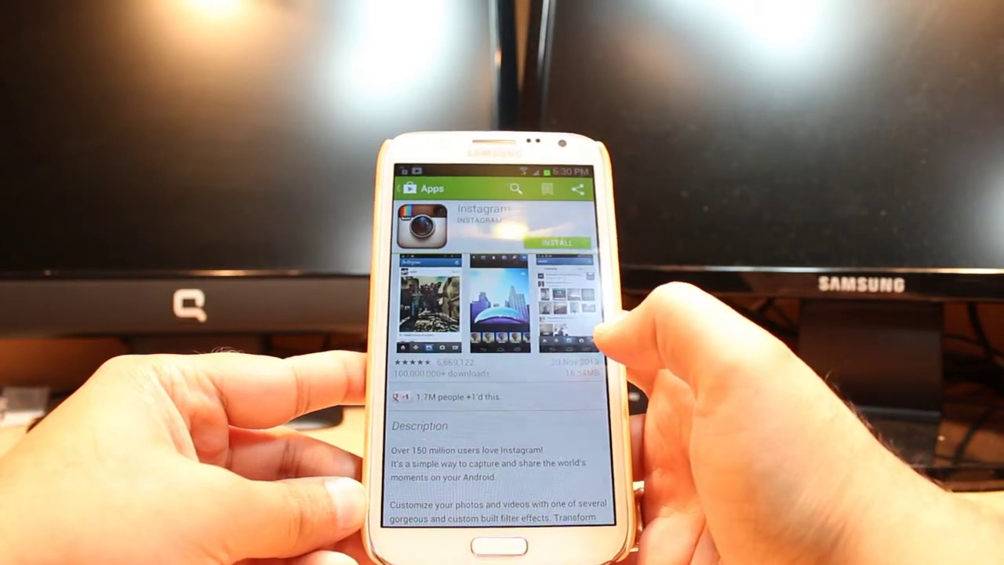
Install Instagram from its Play Store listing and return to the home screen
click(561, 241)
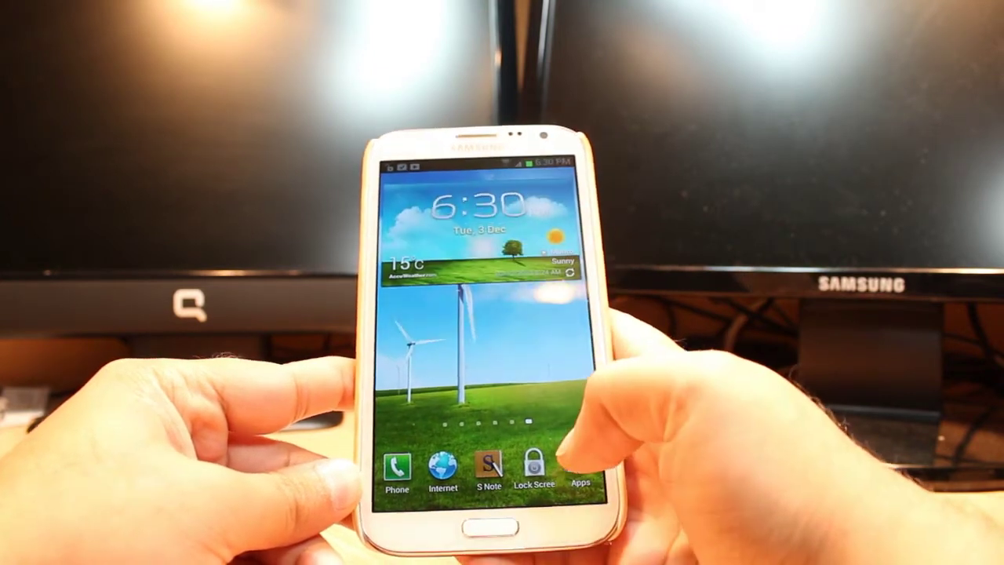
Show all installed apps and swipe through the drawer pages looking for Instagram
click(580, 463)
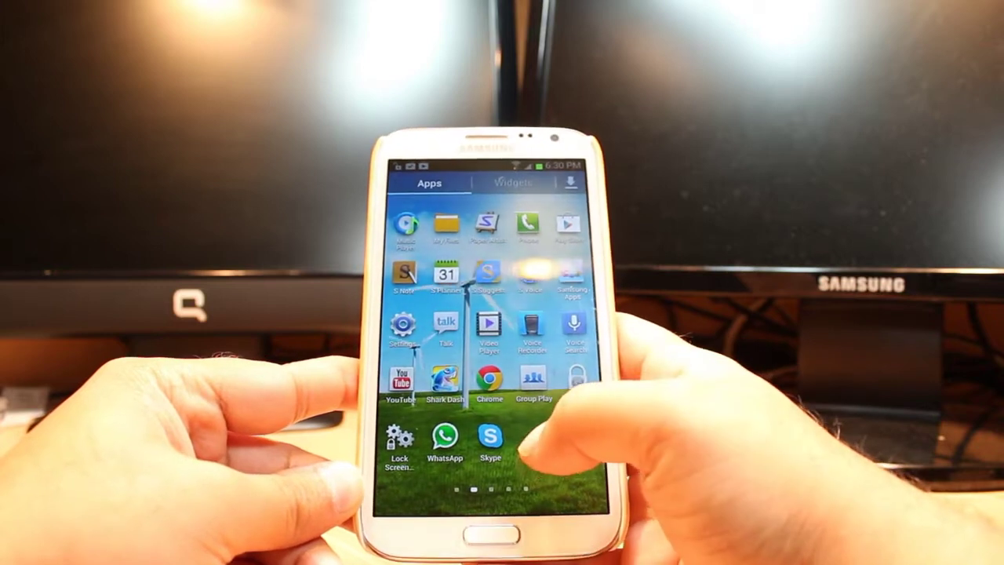
scroll(left, 3)
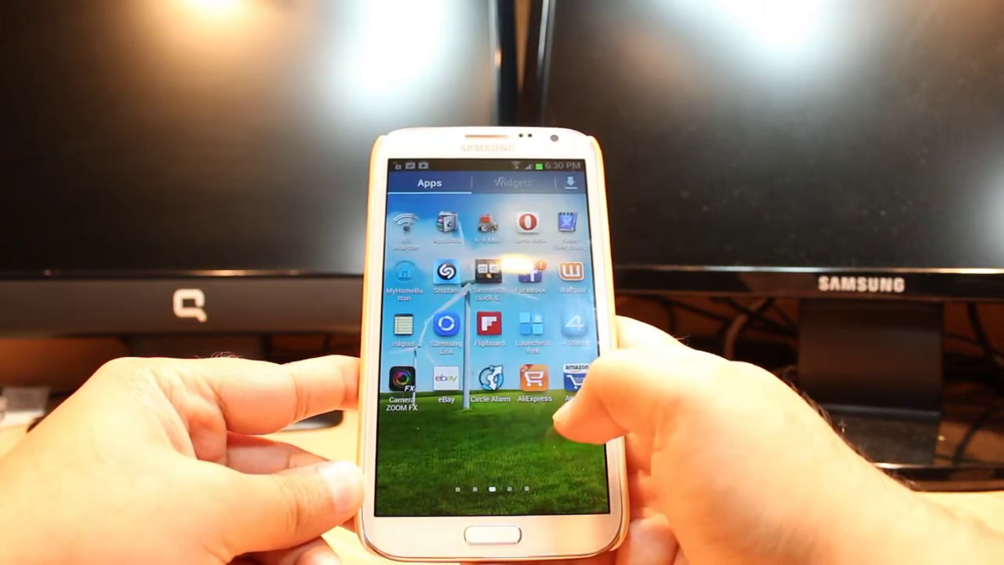